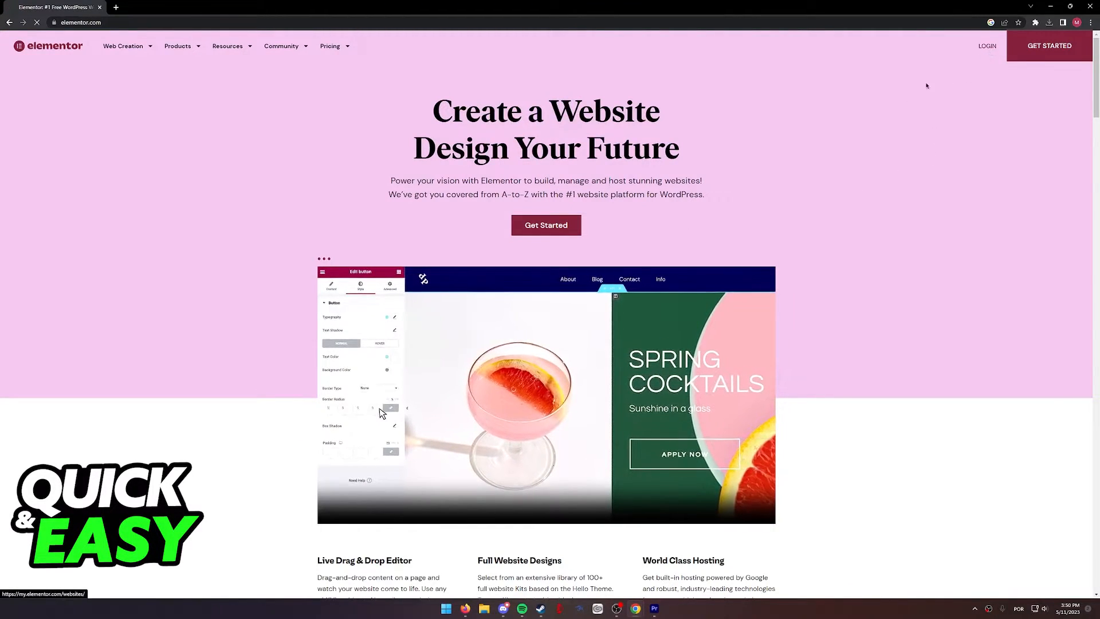
- Go to the Elementor sign-in page from the site's top navigation
click(986, 46)
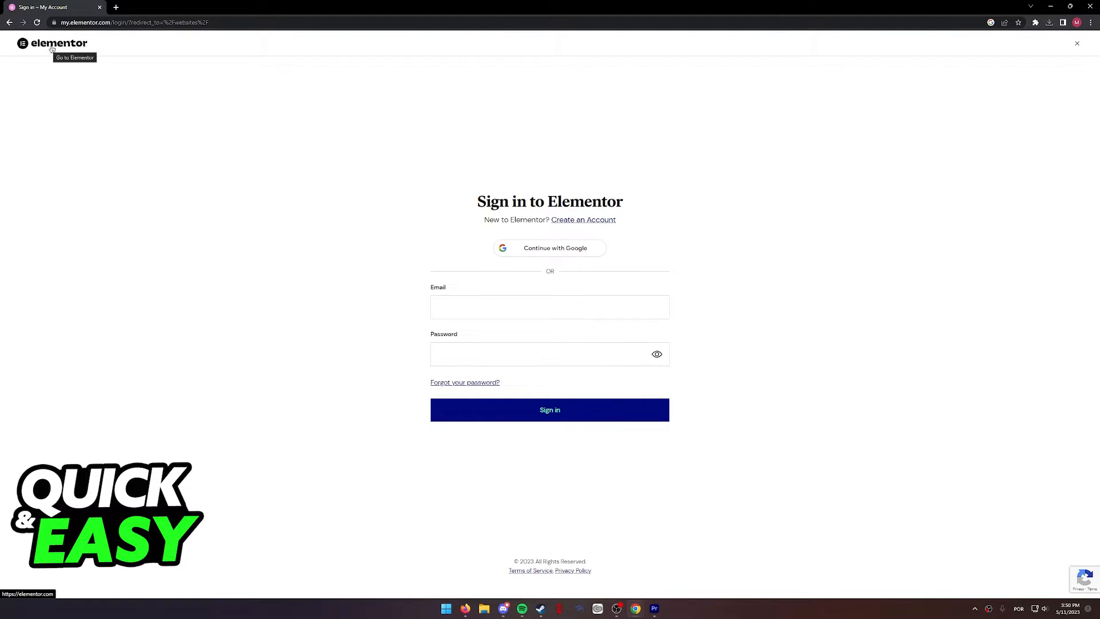
click(52, 42)
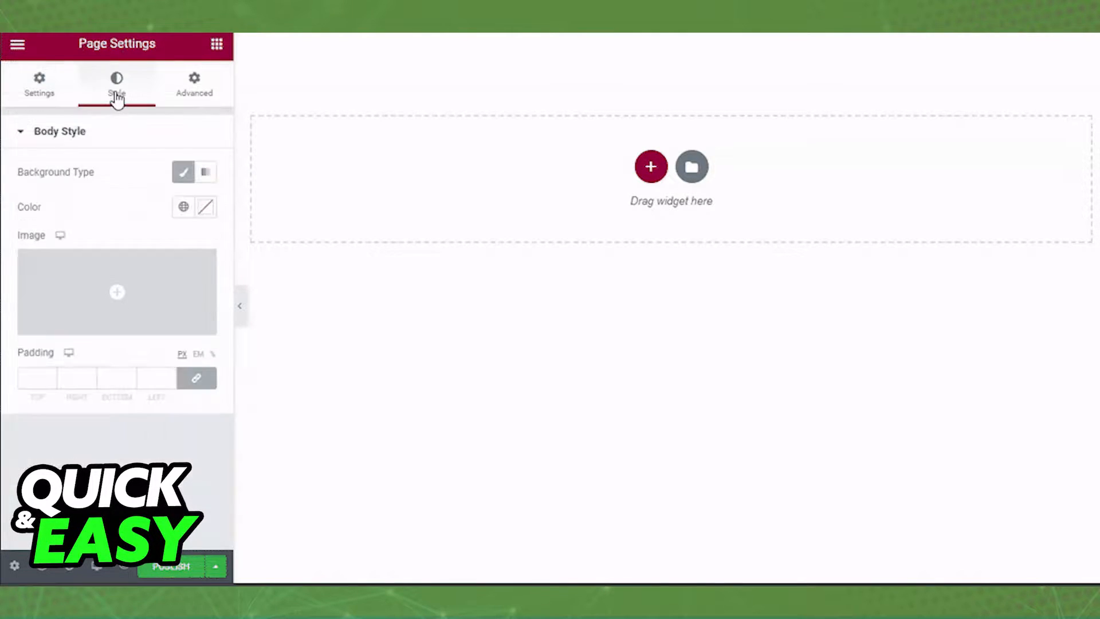
- Set the Body Style background to the purple architectural image from the media library
click(116, 292)
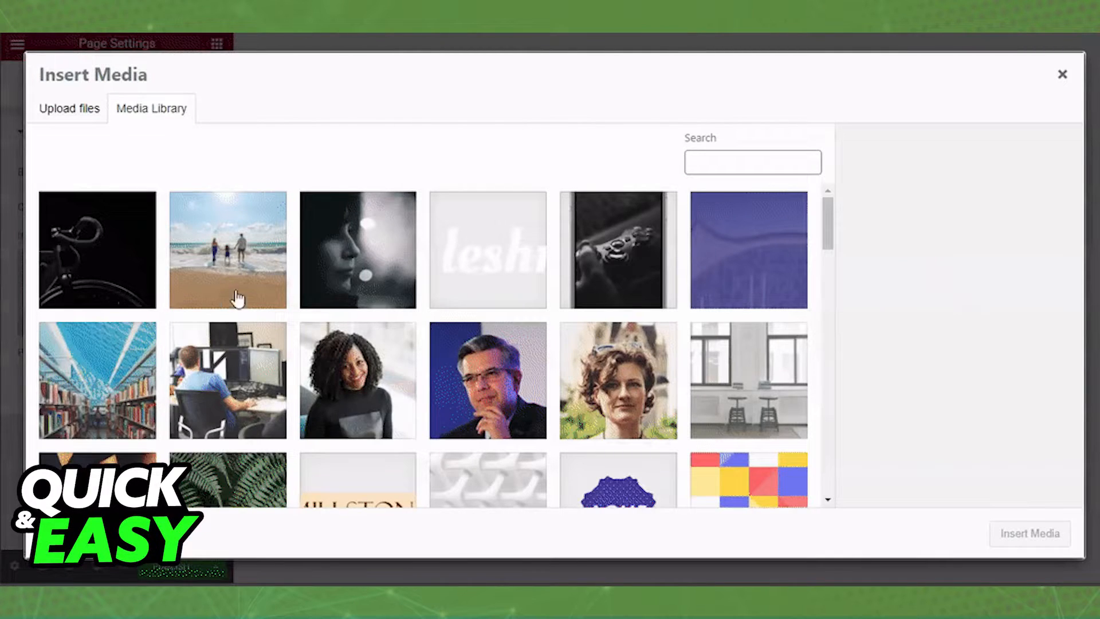
click(748, 249)
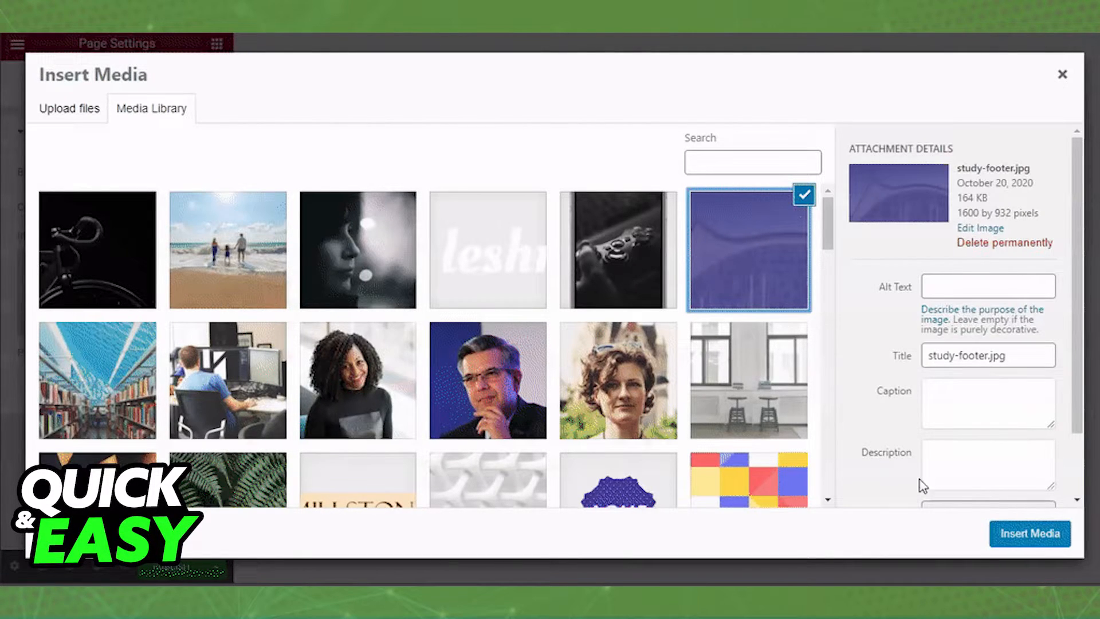
click(1029, 534)
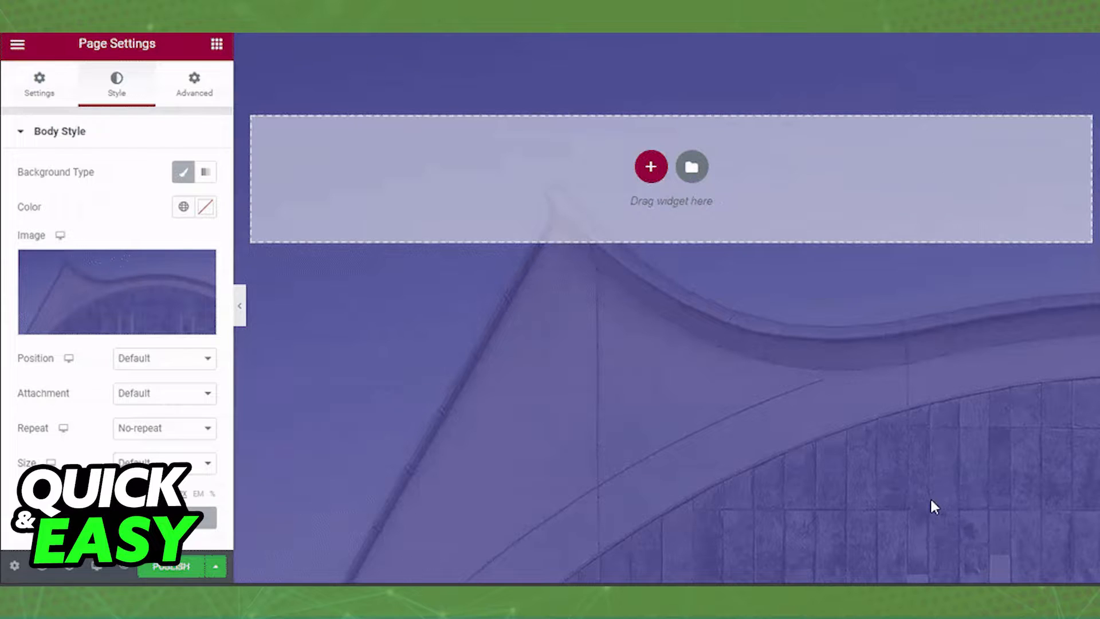
click(17, 45)
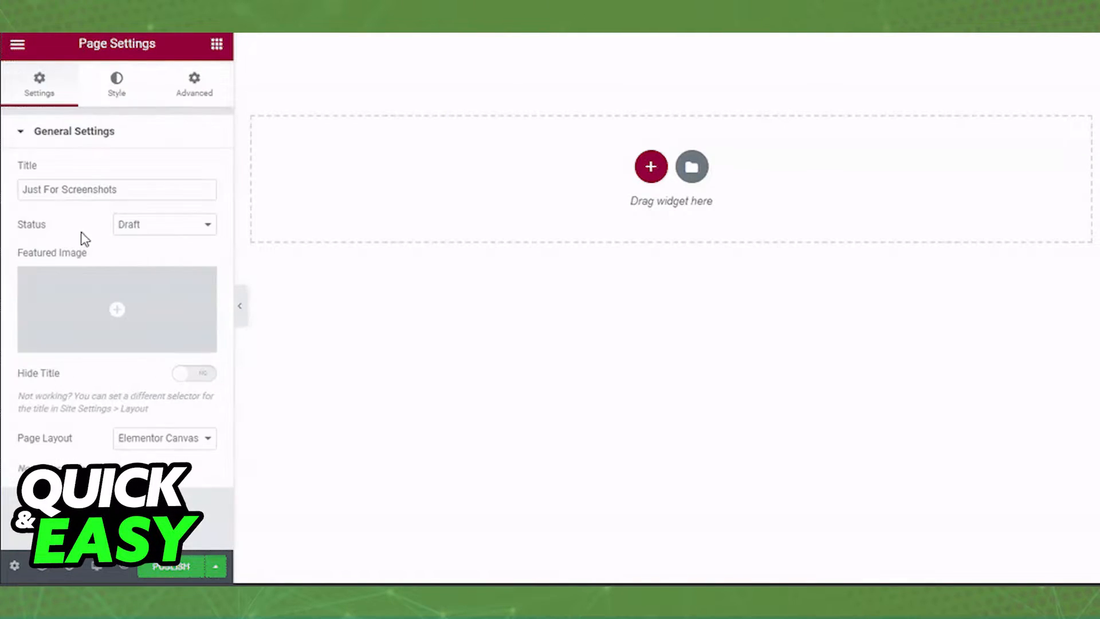
- Switch to the page Style settings and open the media library for the body background image
click(115, 82)
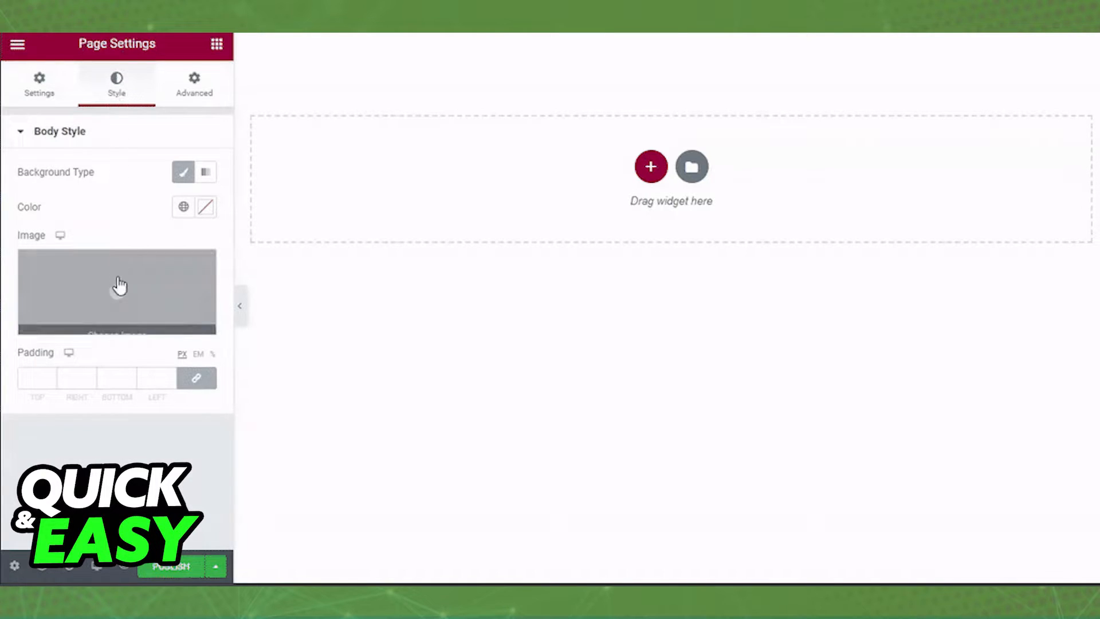
click(117, 291)
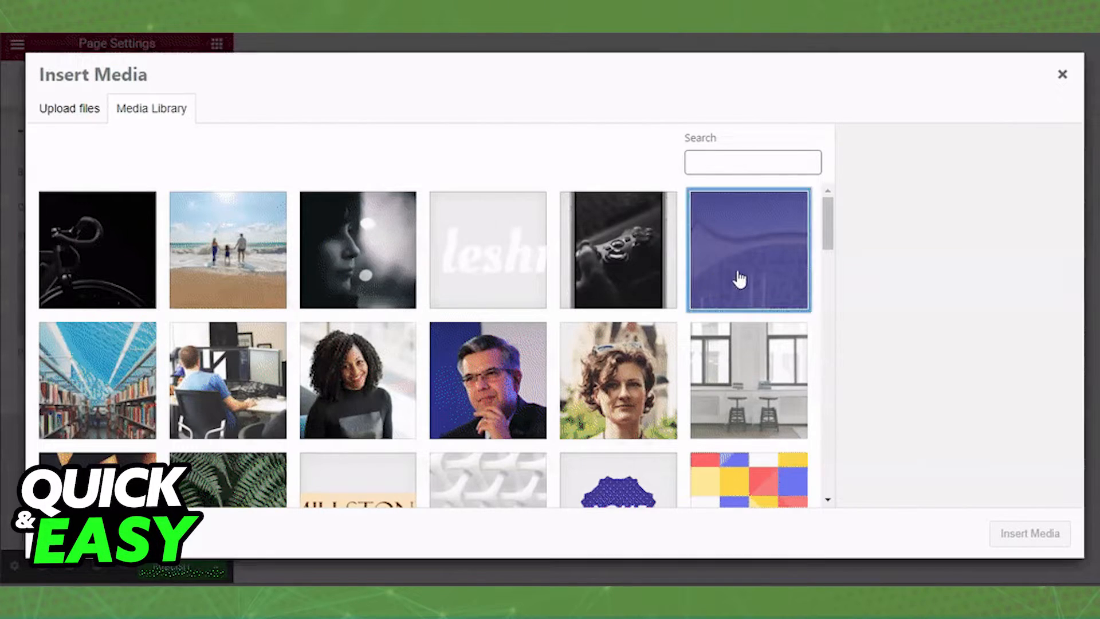
click(1028, 533)
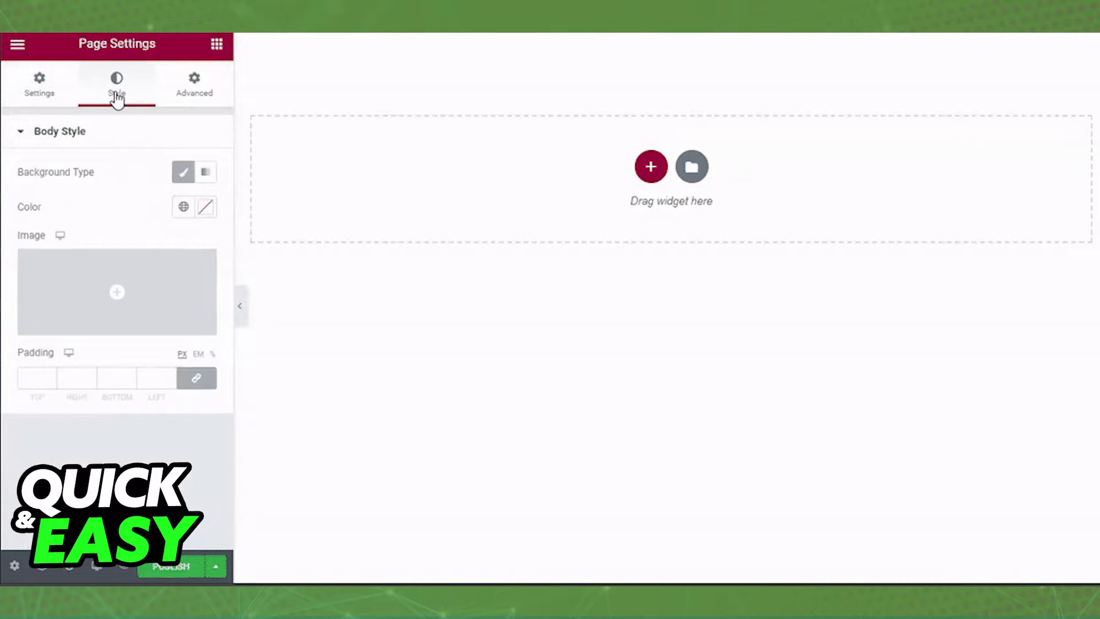
- Insert the purple study-footer.jpg image as the page body background
click(117, 292)
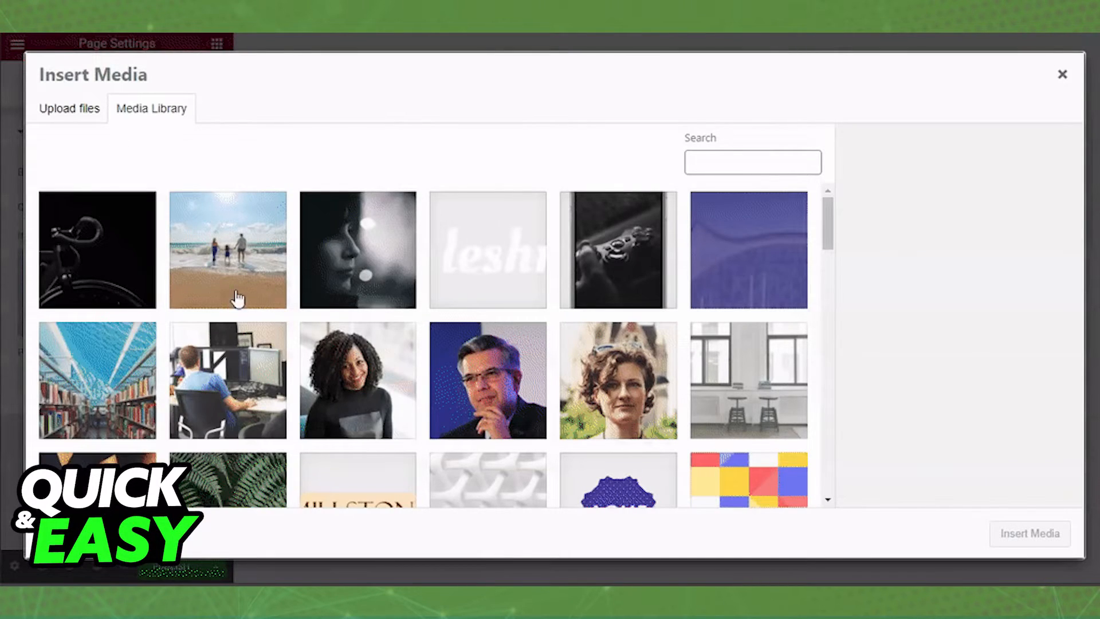
click(748, 250)
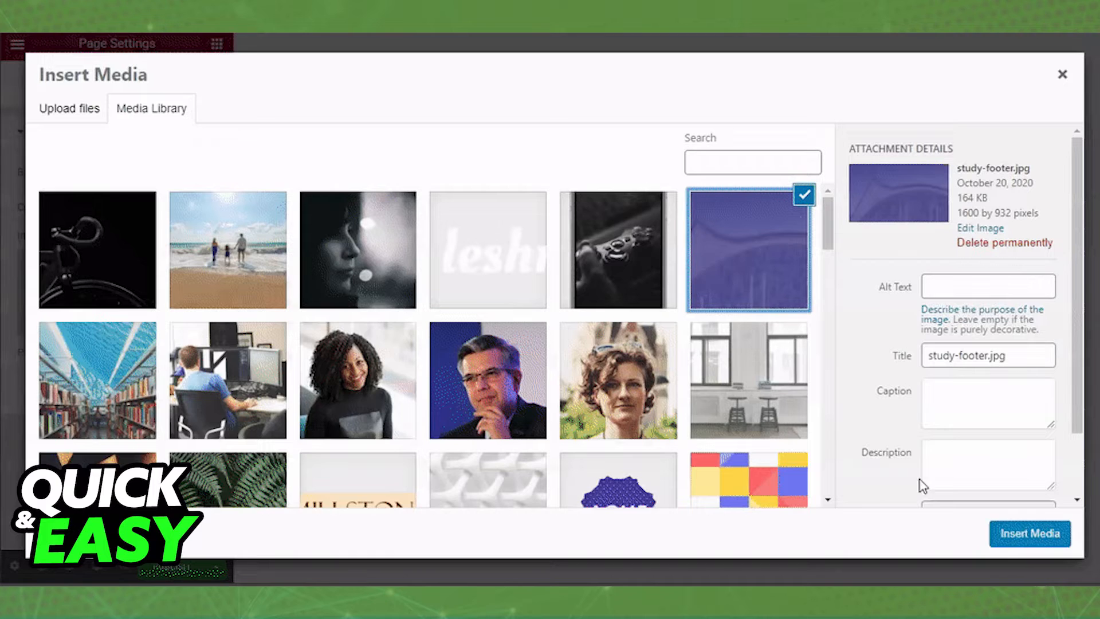
click(1029, 534)
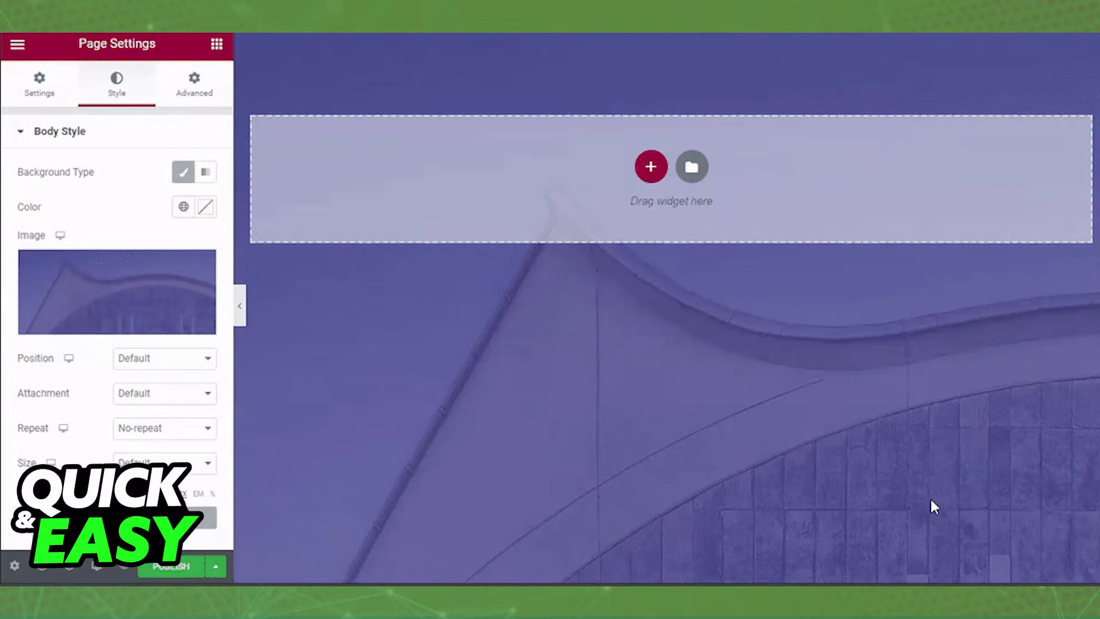